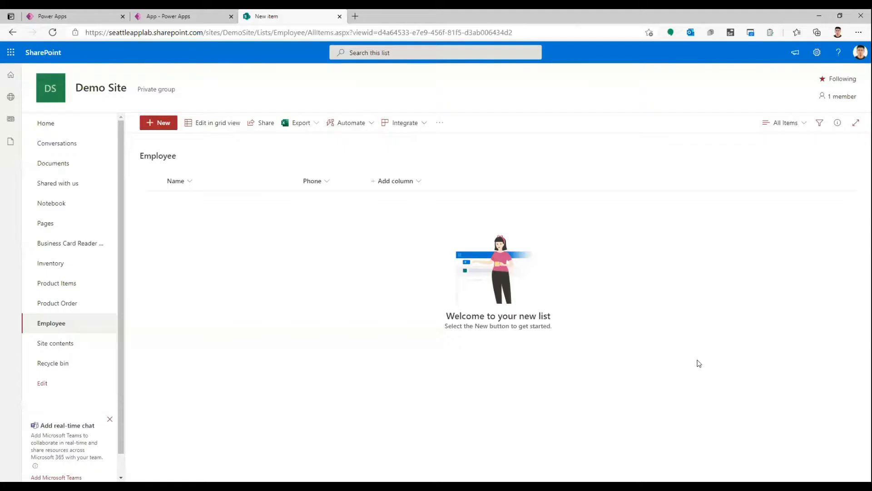
{"action": "mouse_move", "coordinate": [688, 363]}
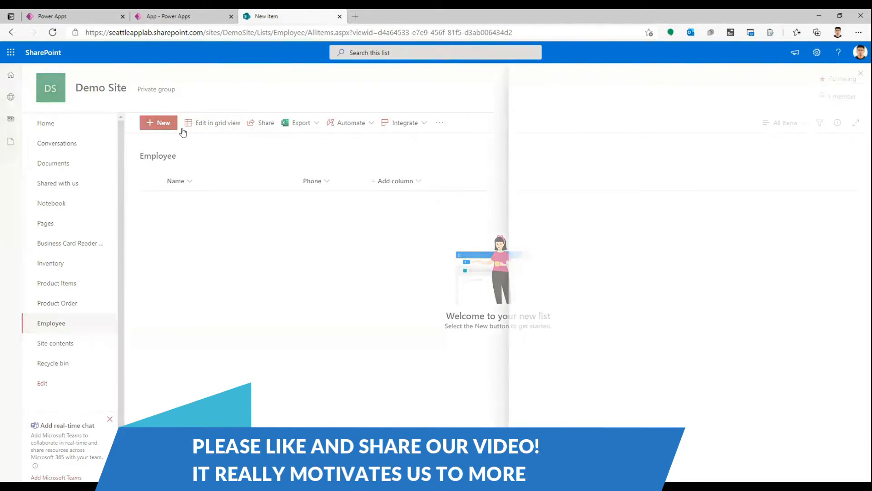
{"action": "left_click", "coordinate": [158, 122]}
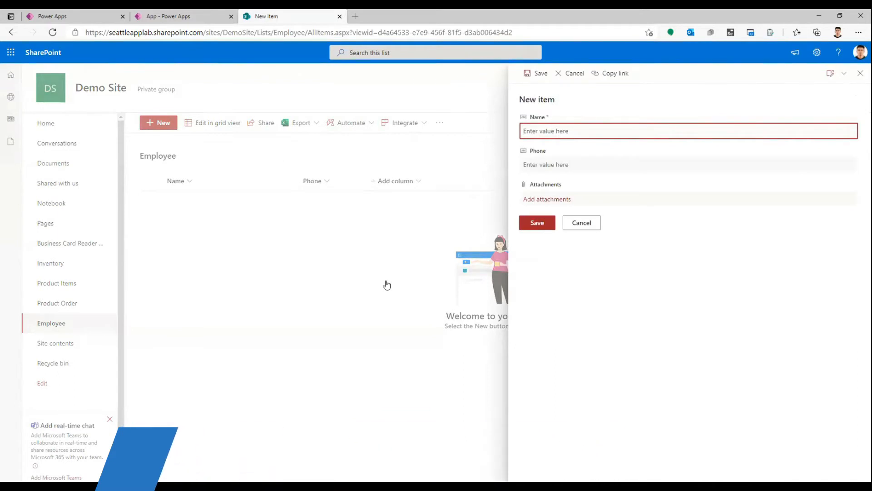
{"action": "left_click", "coordinate": [535, 222]}
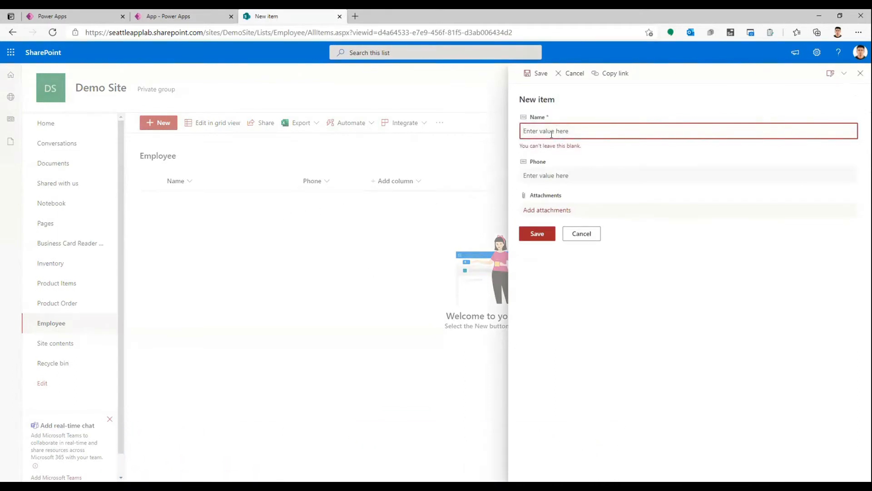
{"action": "type", "text": "Jack"}
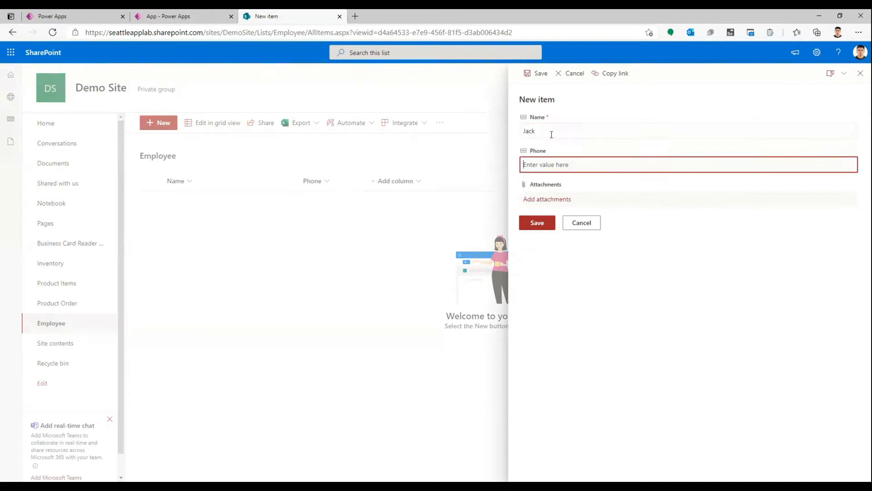
{"action": "type", "text": "9803333333"}
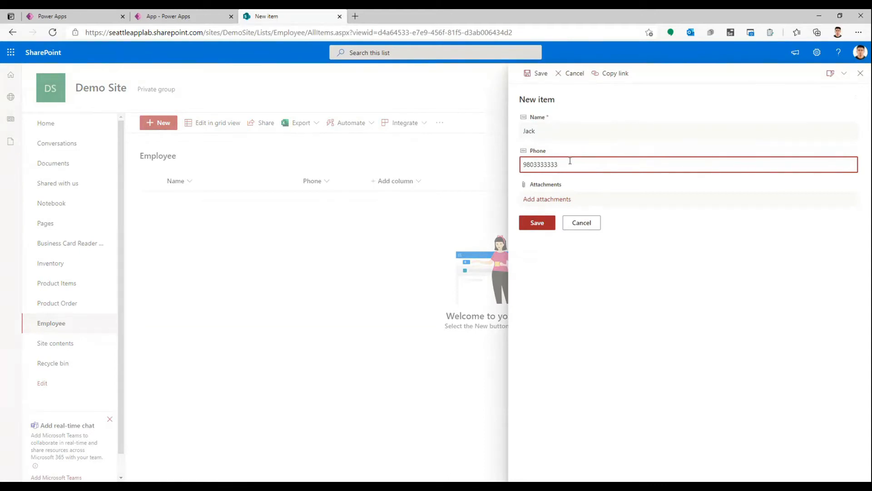
{"action": "left_click", "coordinate": [536, 222]}
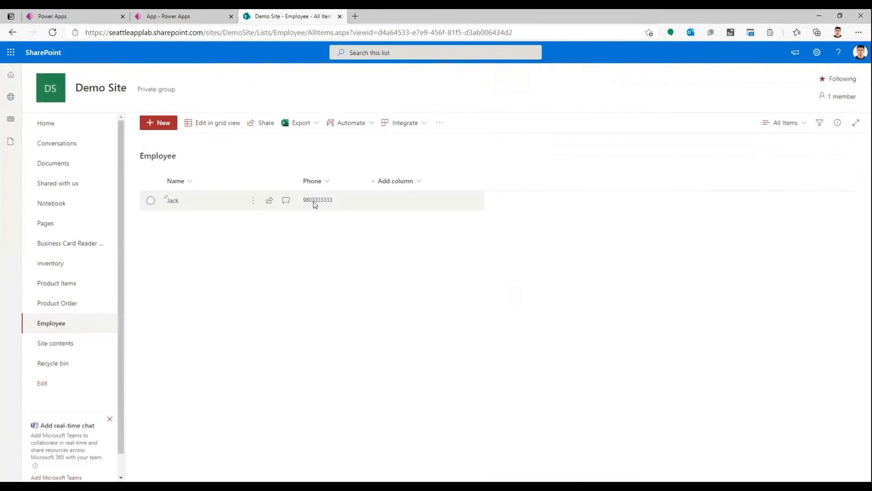
{"action": "mouse_move", "coordinate": [445, 349]}
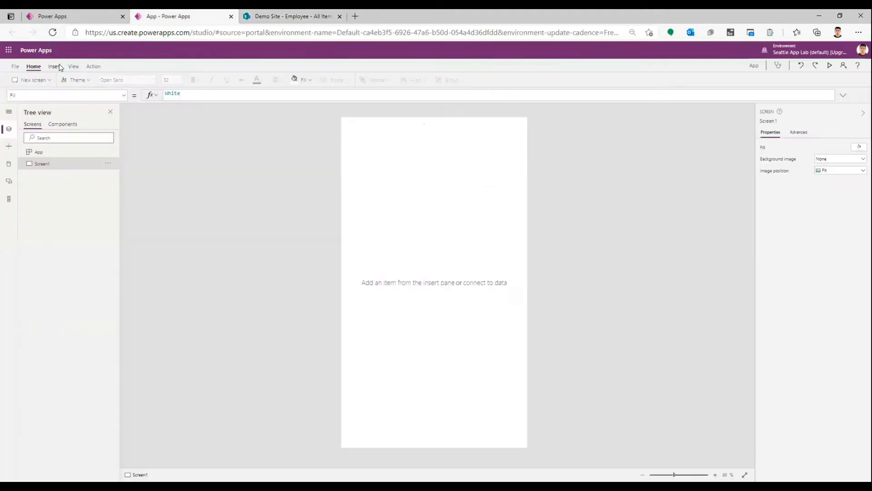
Step: Insert a vertical gallery onto the Power Apps screen
{"action": "left_click", "coordinate": [207, 80]}
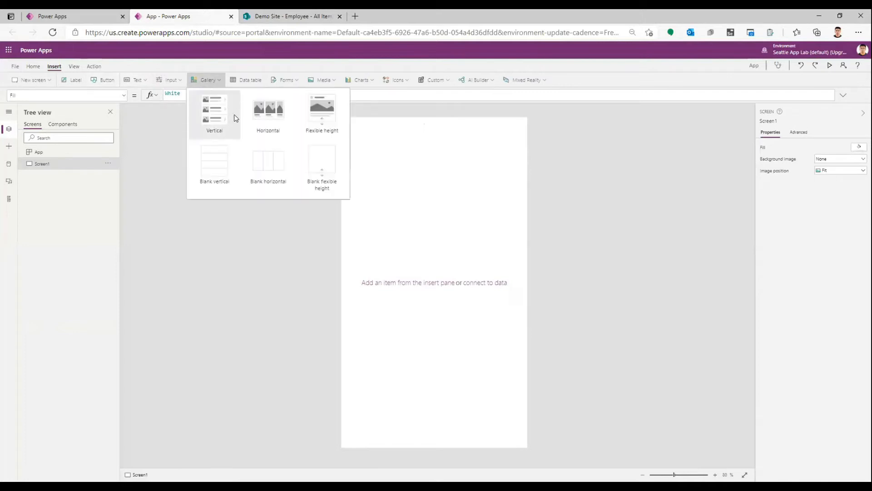
{"action": "left_click", "coordinate": [214, 111]}
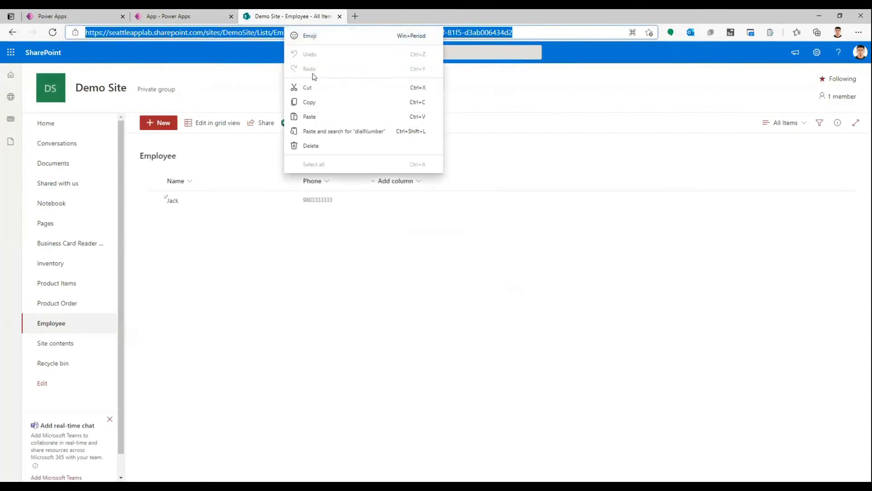
Step: Connect the Employee list through the SharePoint connector using the copied site URL
{"action": "left_click", "coordinate": [184, 16]}
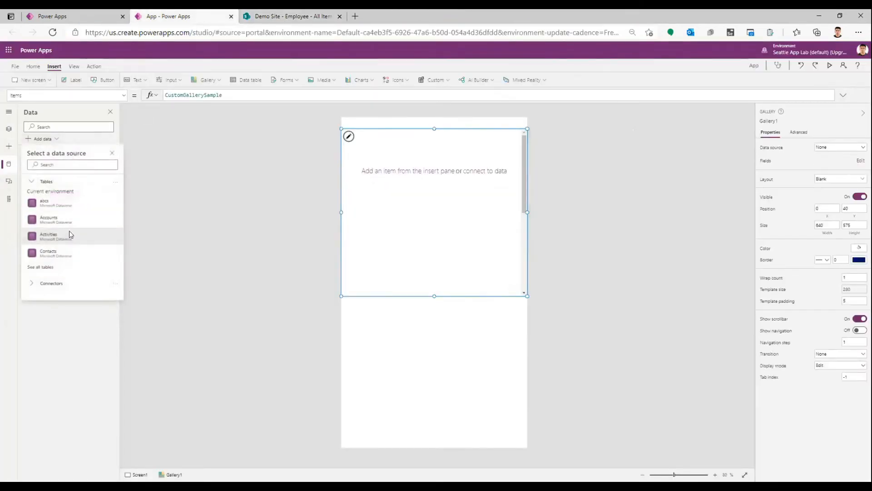
{"action": "left_click", "coordinate": [51, 283]}
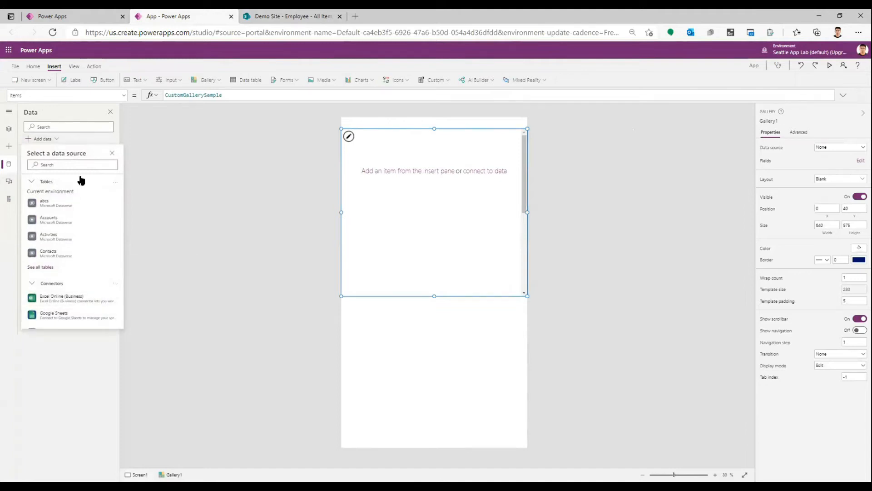
{"action": "type", "text": "sh"}
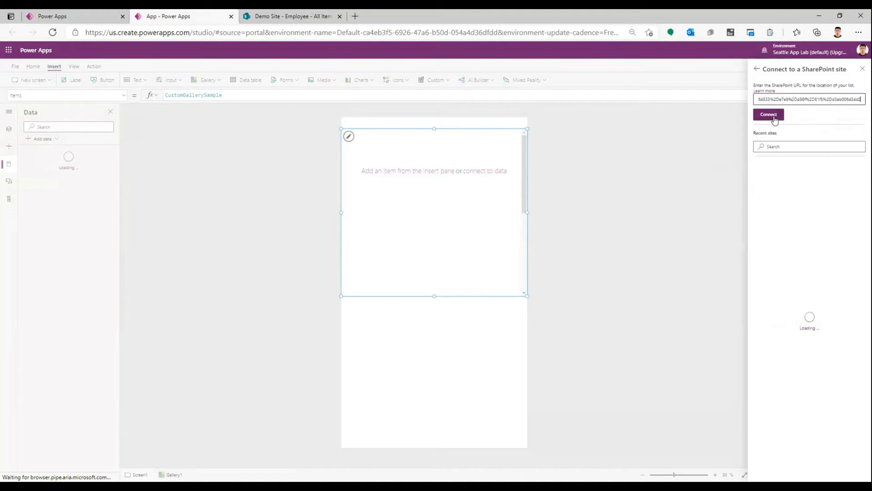
{"action": "left_click", "coordinate": [768, 115]}
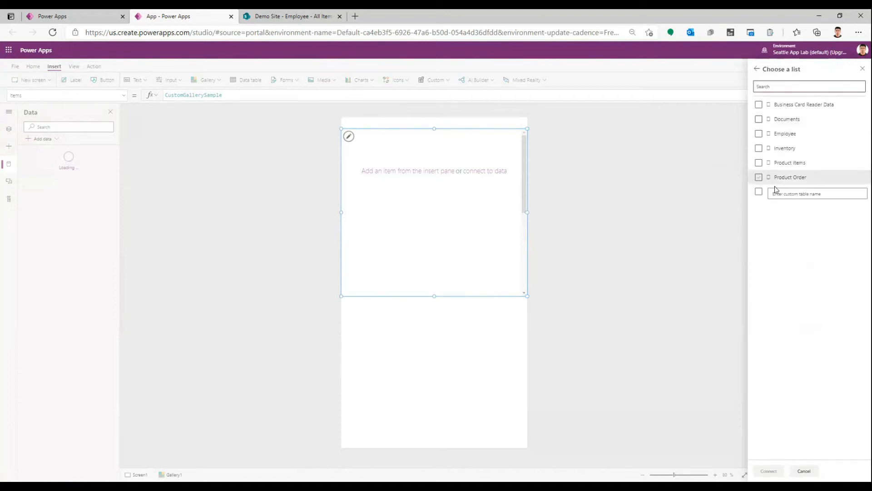
{"action": "left_click", "coordinate": [759, 133]}
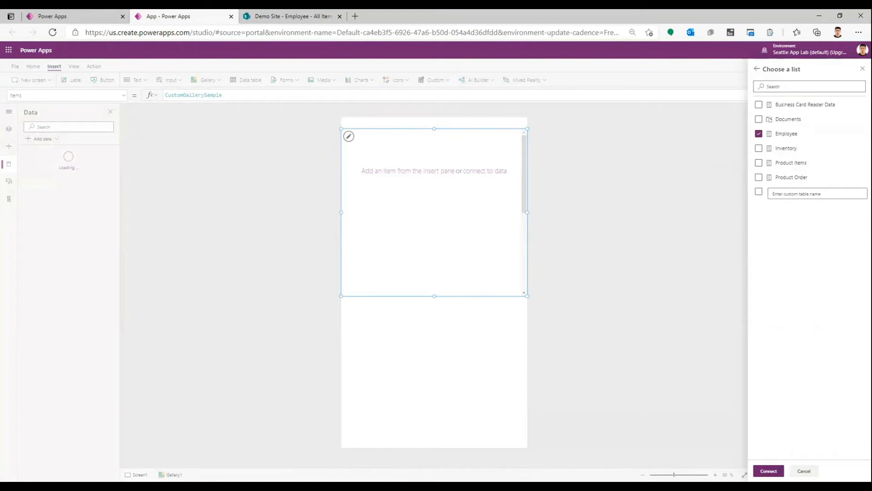
{"action": "left_click", "coordinate": [804, 470]}
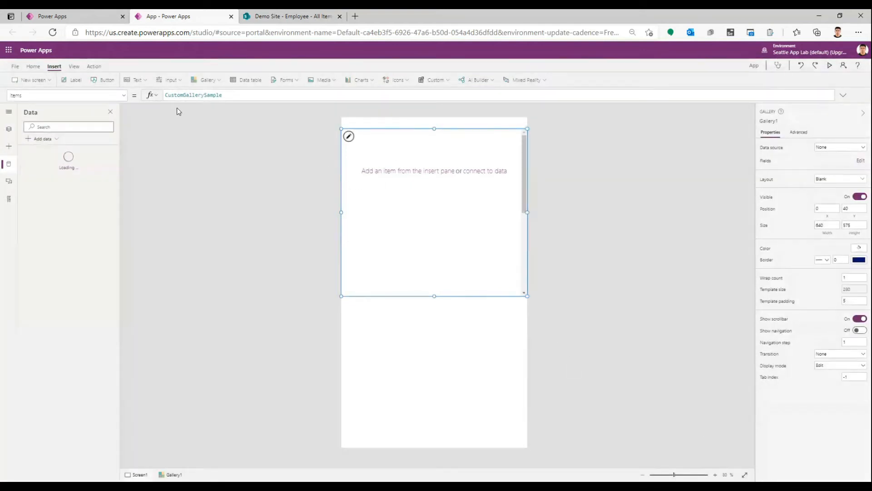
{"action": "left_click", "coordinate": [136, 80]}
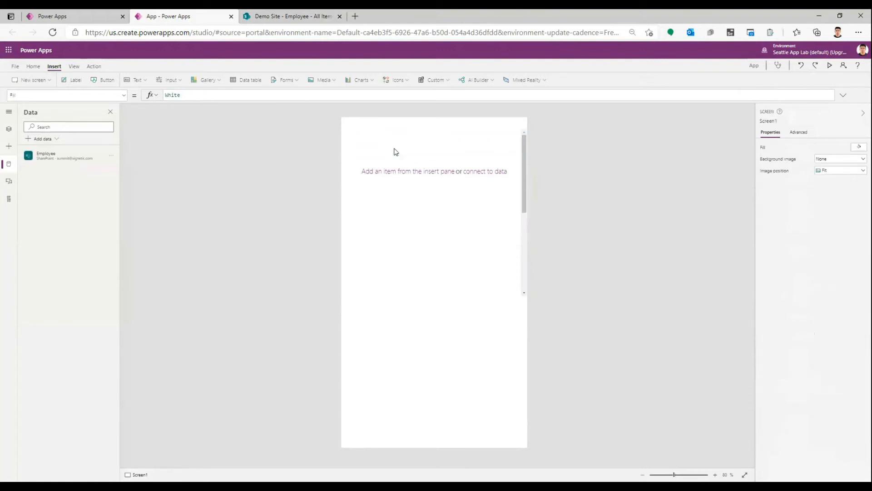
Step: Bind the gallery to Employee and shrink the gallery and its row height
{"action": "left_click", "coordinate": [207, 79]}
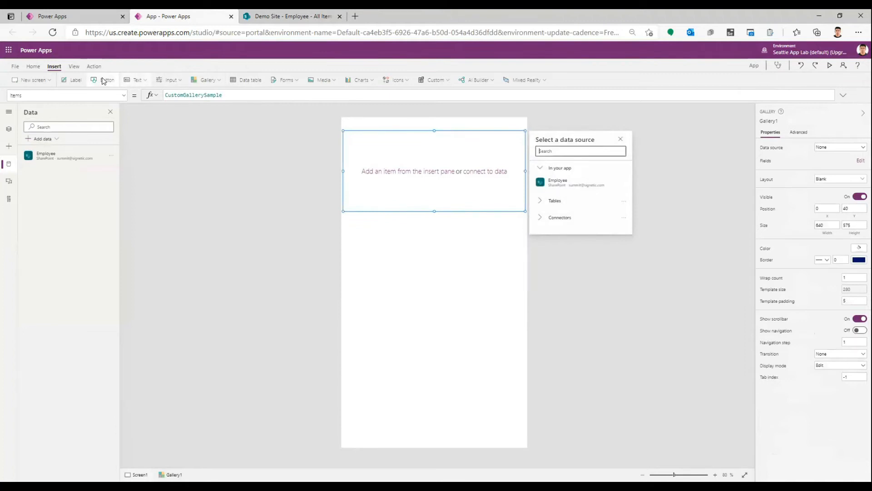
{"action": "left_click", "coordinate": [106, 79]}
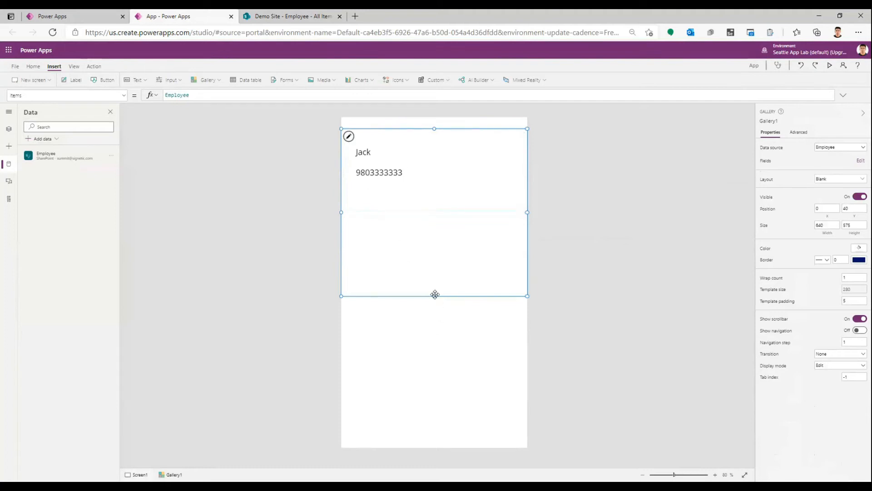
{"action": "left_click_drag", "start_coordinate": [434, 295], "coordinate": [435, 210]}
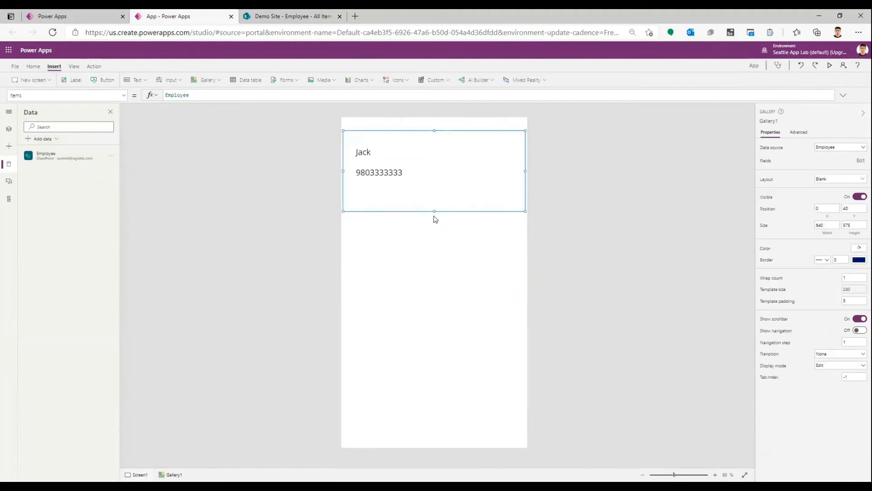
{"action": "left_click_drag", "start_coordinate": [434, 210], "coordinate": [434, 190]}
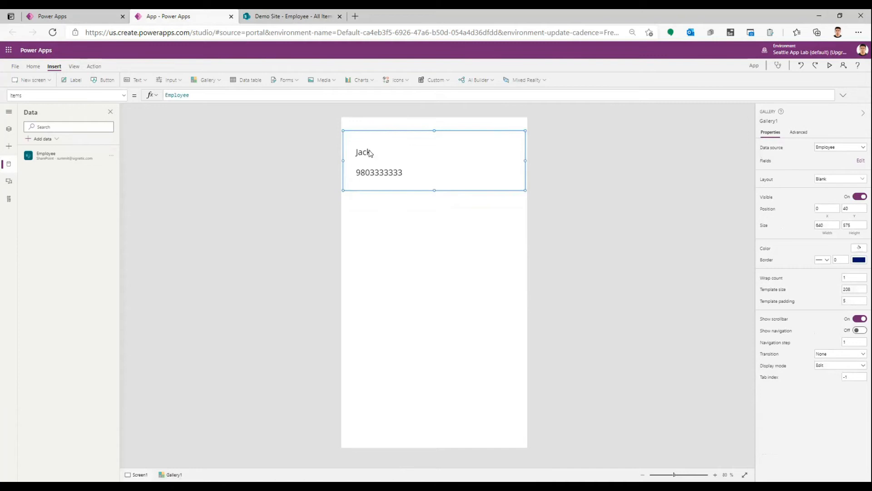
{"action": "left_click", "coordinate": [292, 15]}
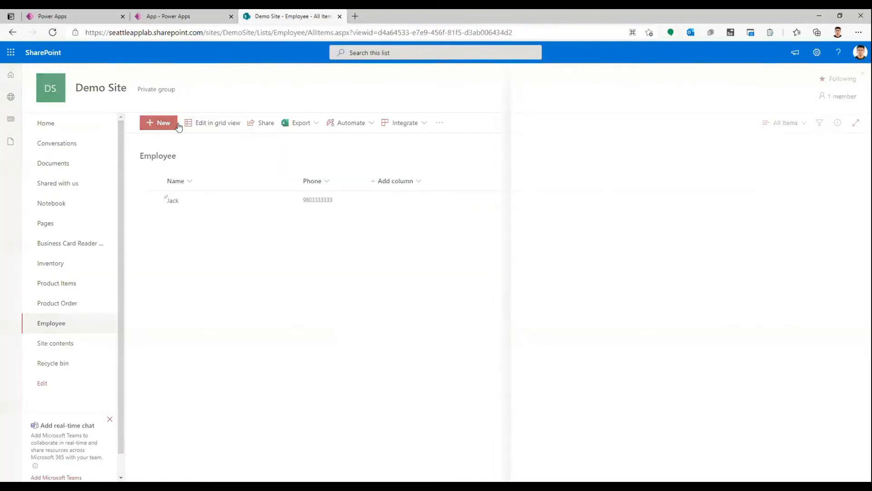
{"action": "left_click", "coordinate": [158, 123]}
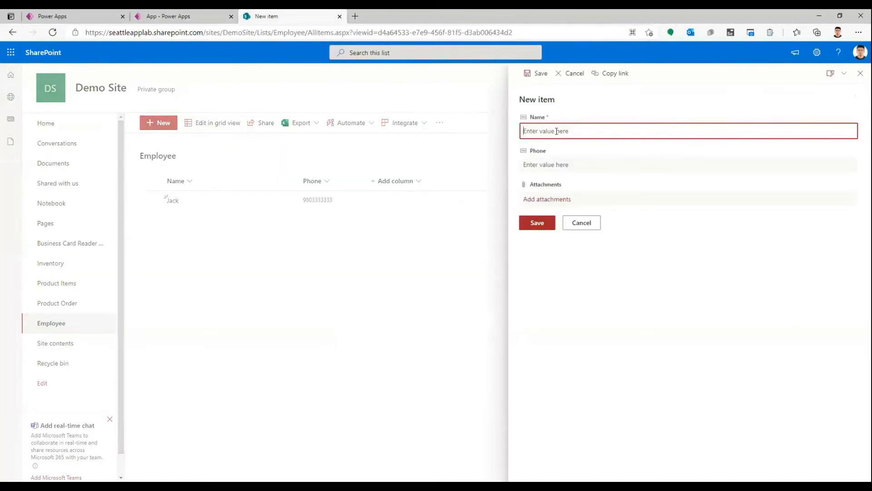
{"action": "type", "text": "Jim"}
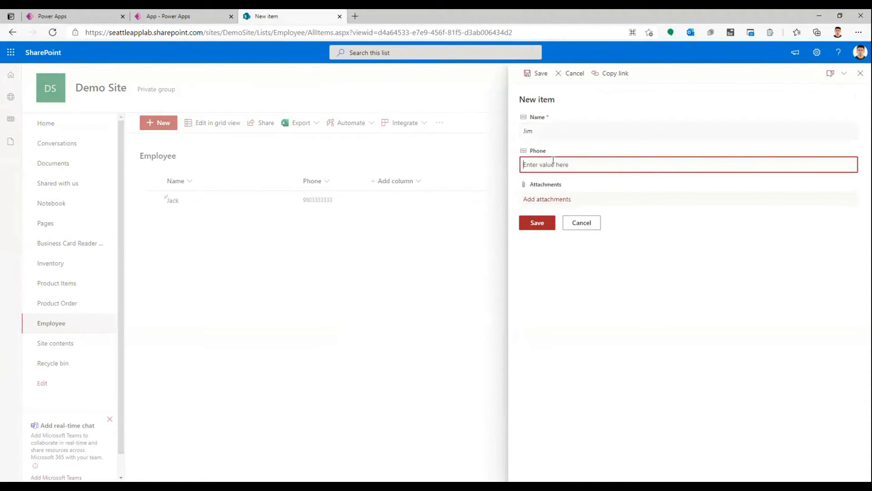
{"action": "type", "text": "9804444444"}
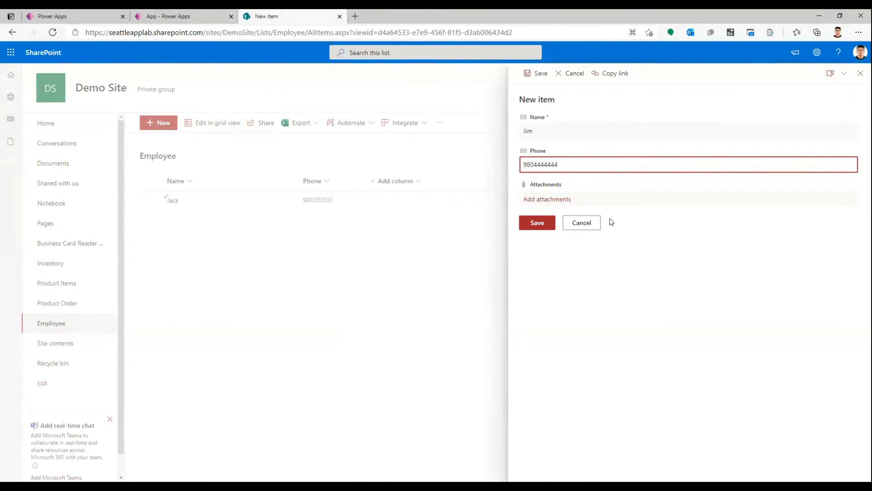
{"action": "left_click", "coordinate": [536, 222]}
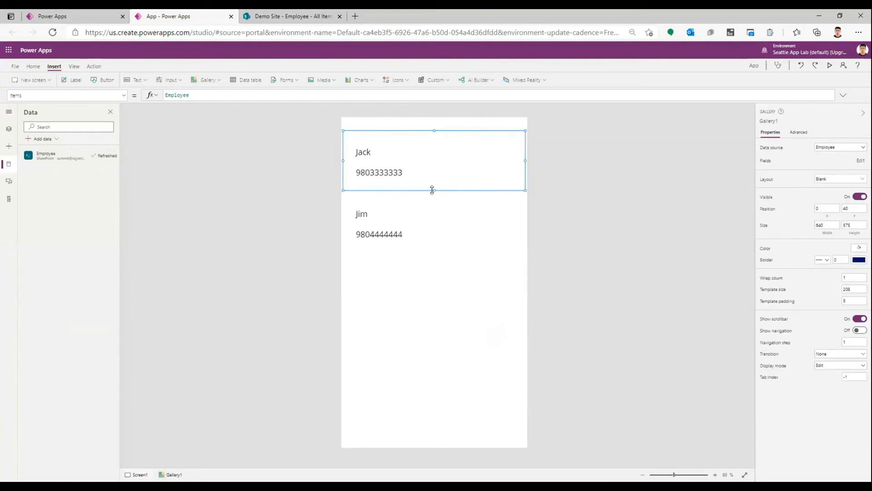
Step: Insert a Phone icon into the gallery template beside the name label
{"action": "left_click", "coordinate": [379, 171]}
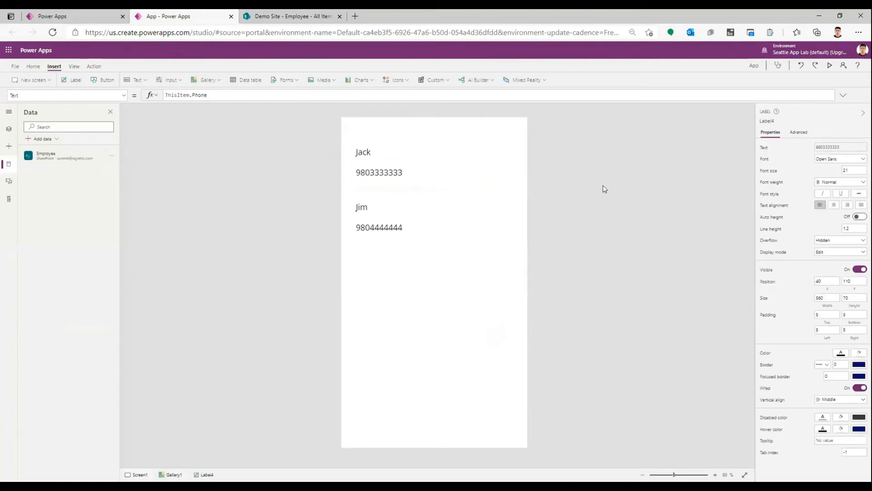
{"action": "left_click", "coordinate": [363, 151]}
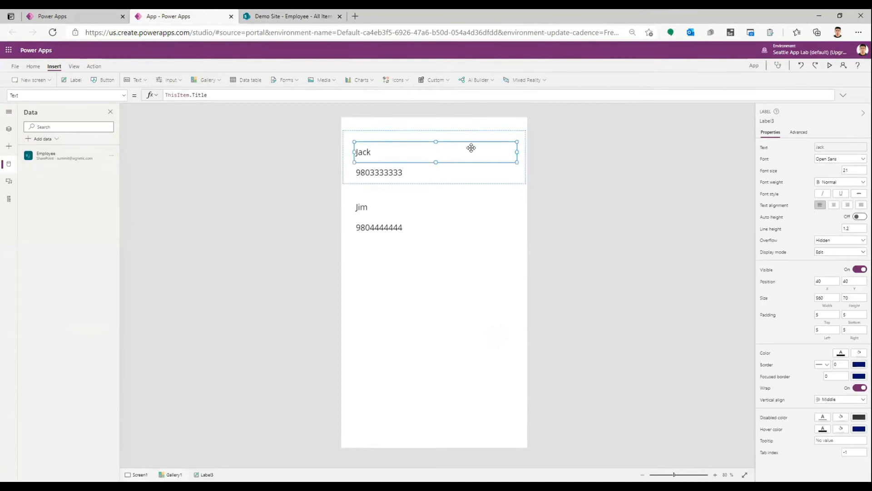
{"action": "left_click", "coordinate": [396, 79]}
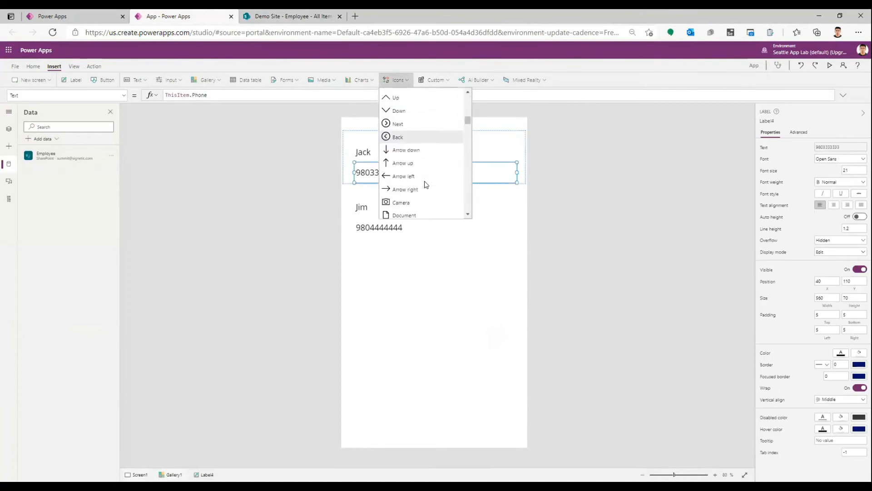
{"action": "scroll", "scroll_direction": "down", "scroll_amount": 3}
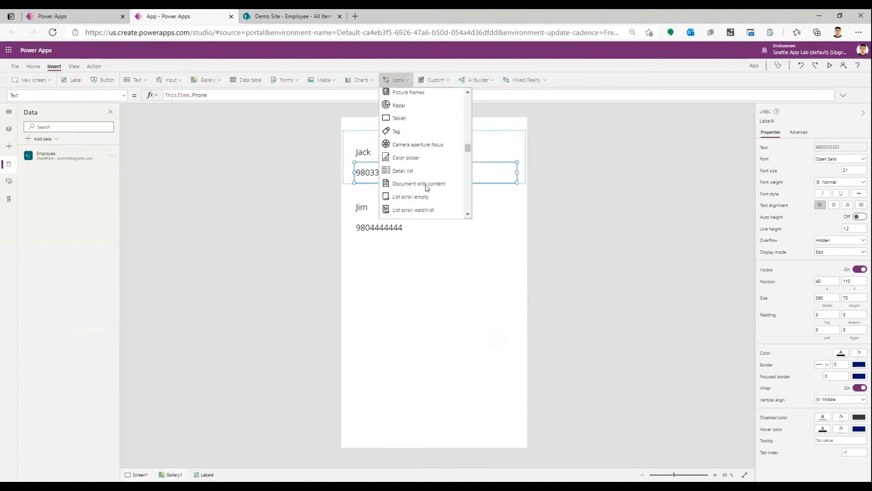
{"action": "scroll", "scroll_direction": "down", "scroll_amount": 3}
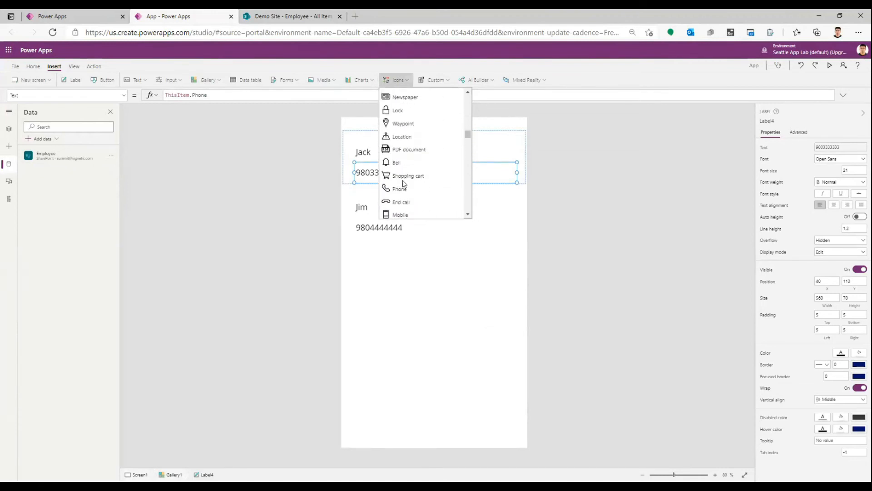
{"action": "left_click", "coordinate": [400, 188]}
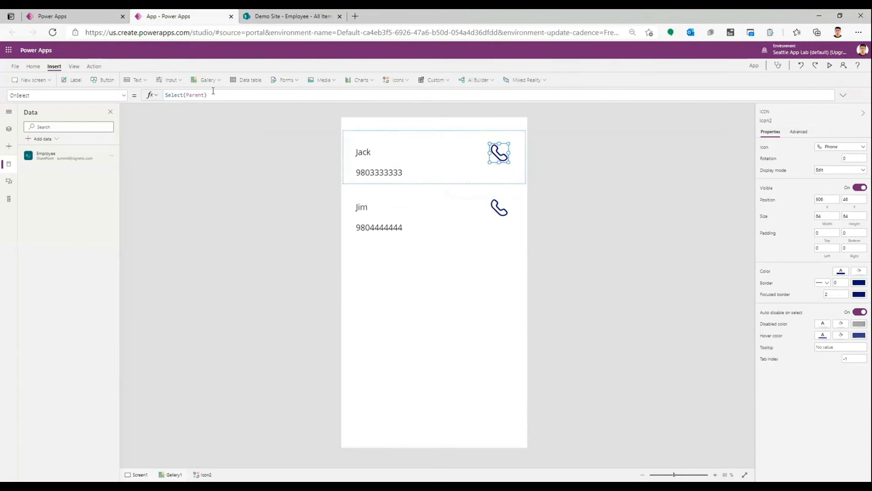
Step: Set the phone icon's OnSelect formula to Launch("tel://"&ThisItem.Phone)
{"action": "left_click", "coordinate": [186, 95]}
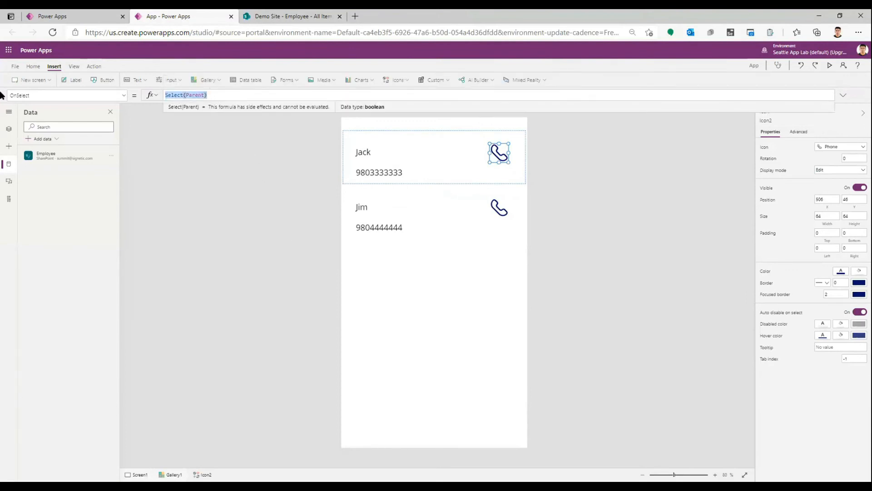
{"action": "type", "text": "L"}
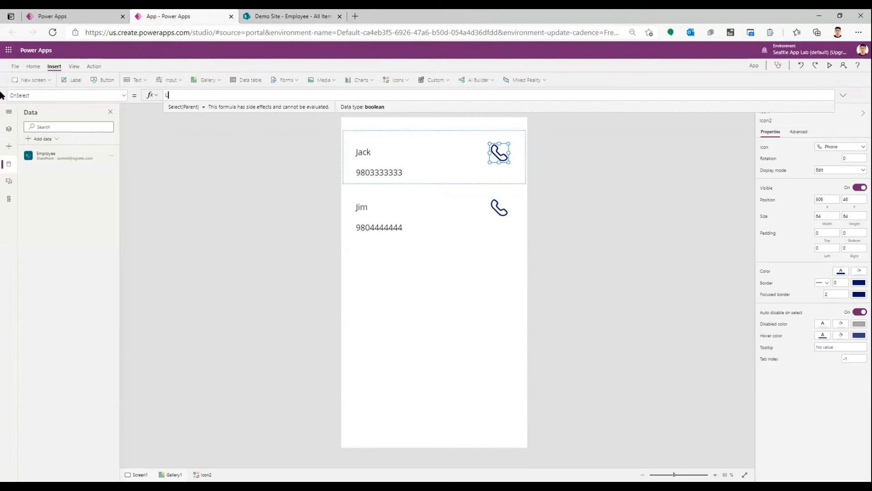
{"action": "type", "text": "aunch"}
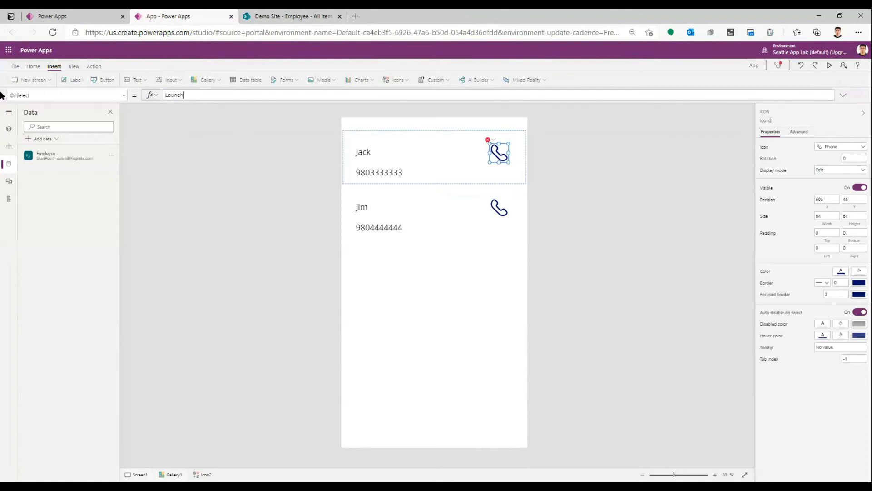
{"action": "type", "text": "(\""}
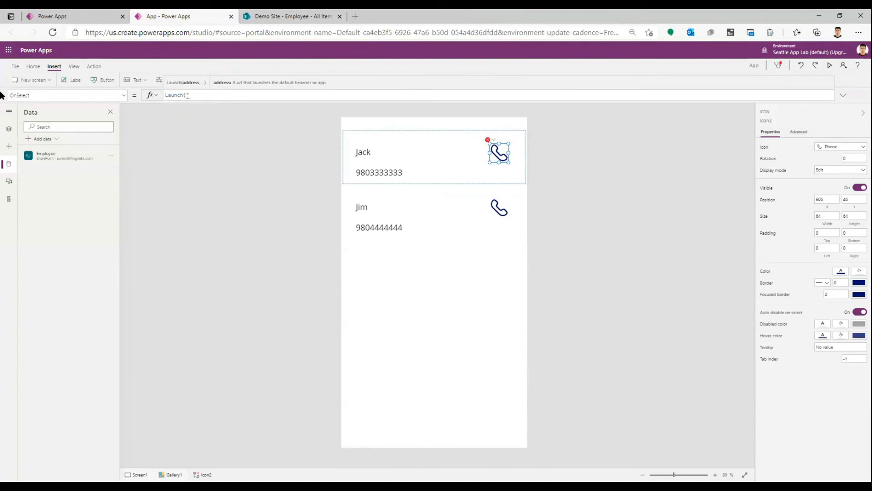
{"action": "type", "text": "tel:"}
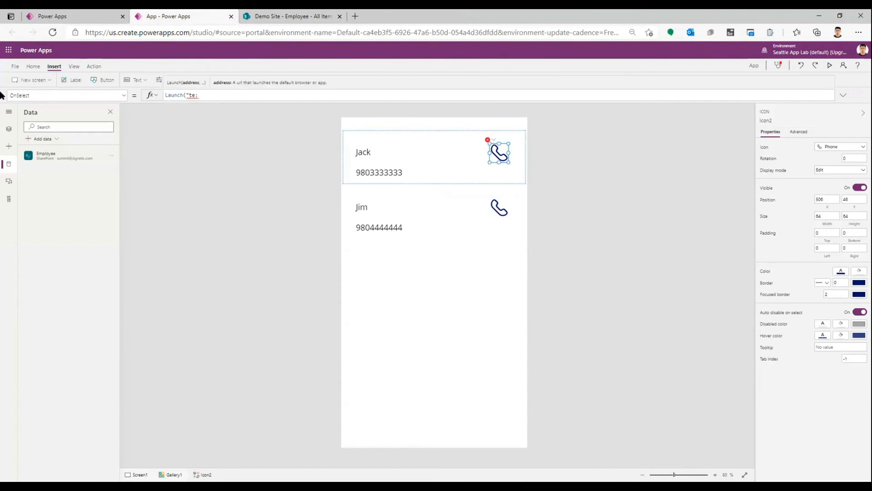
{"action": "type", "text": "://\"&"}
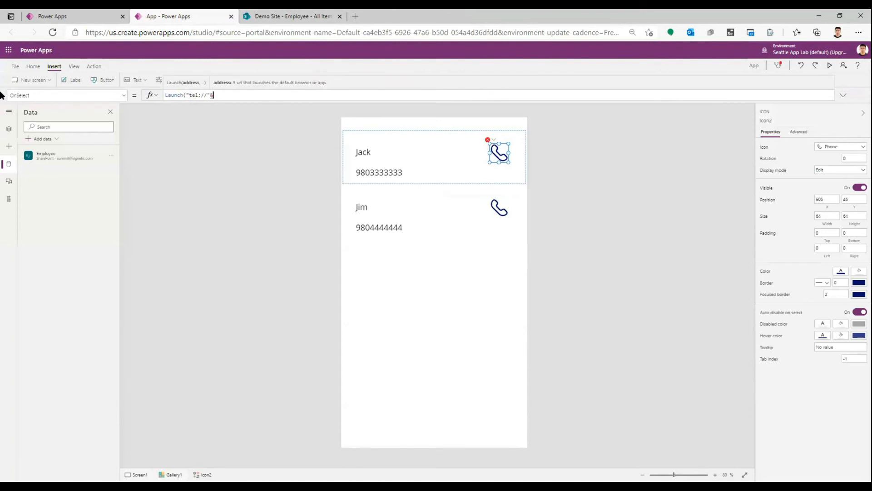
{"action": "left_click", "coordinate": [379, 171]}
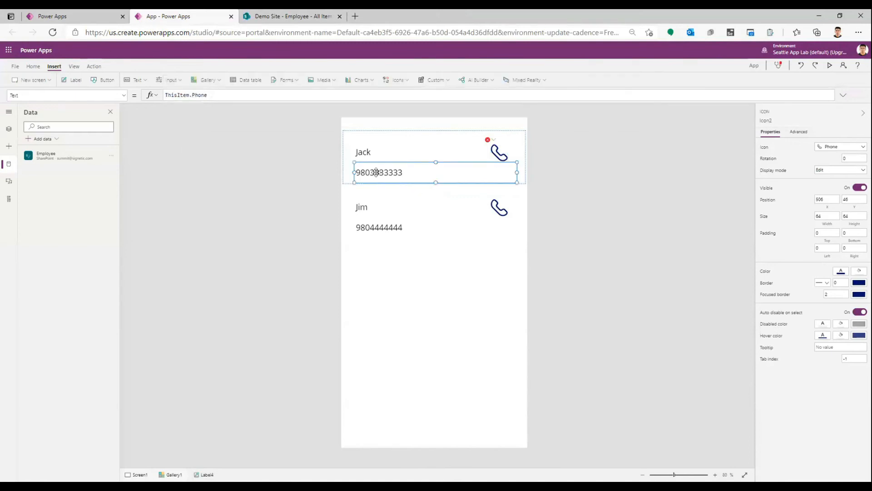
{"action": "left_click", "coordinate": [499, 152]}
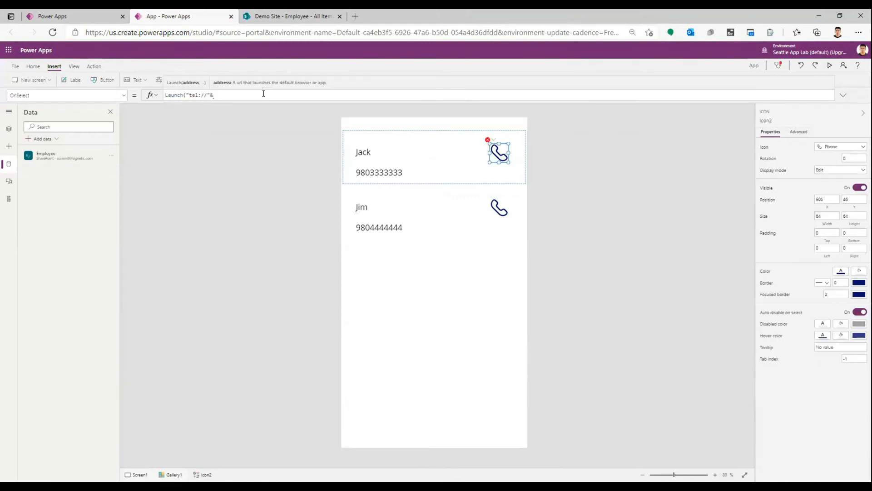
{"action": "type", "text": "This"}
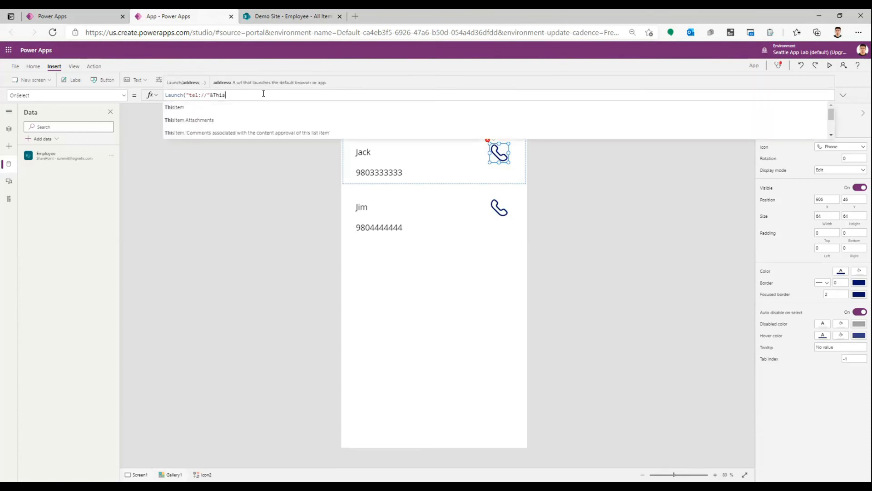
{"action": "type", "text": "ThisItem."}
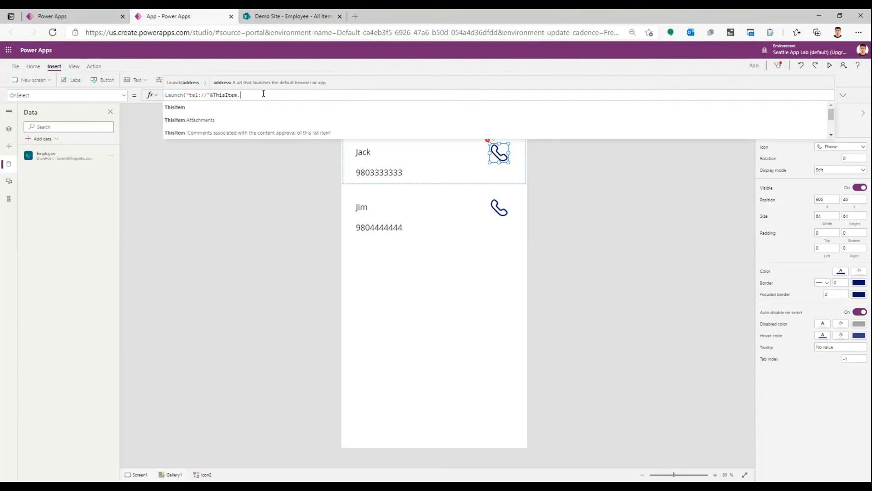
{"action": "type", "text": "P"}
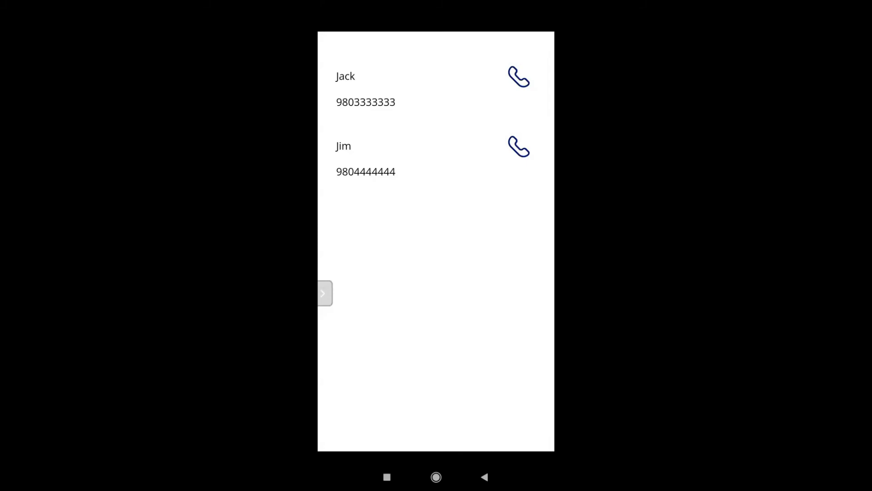
Step: Tap a row's phone icon in the running app to launch the dialer
{"action": "left_click", "coordinate": [517, 77]}
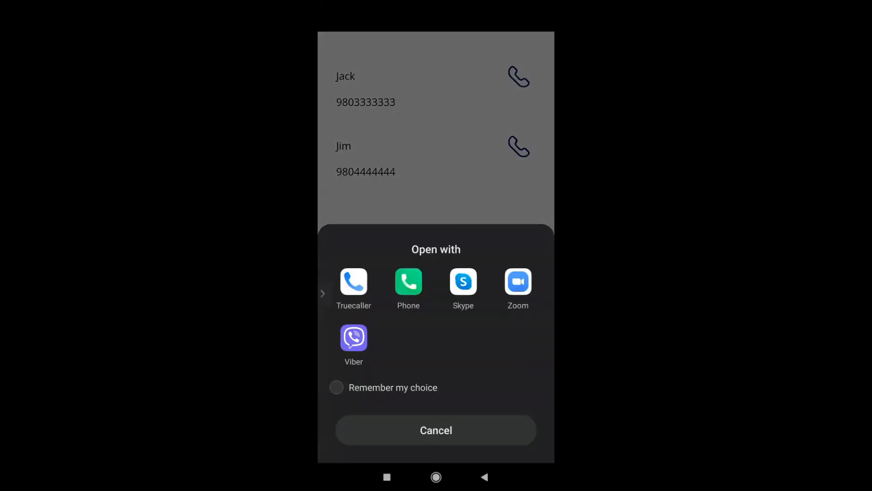